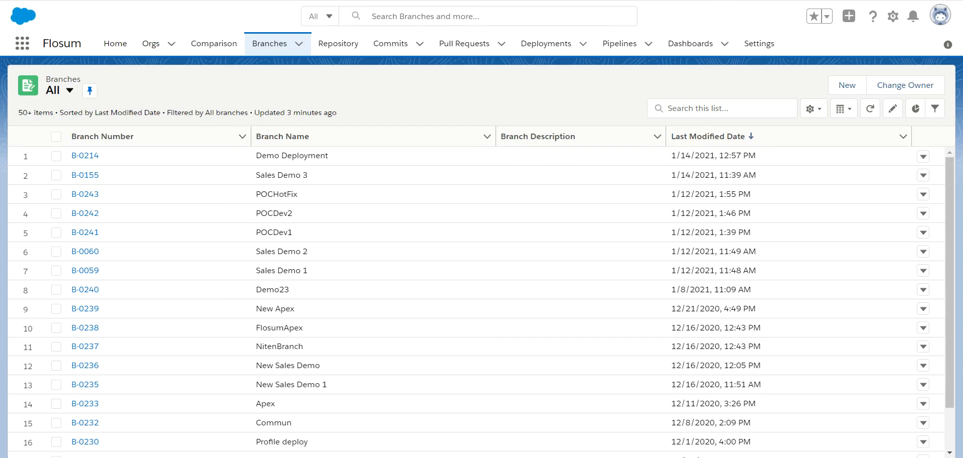
mouse_move(327, 102)
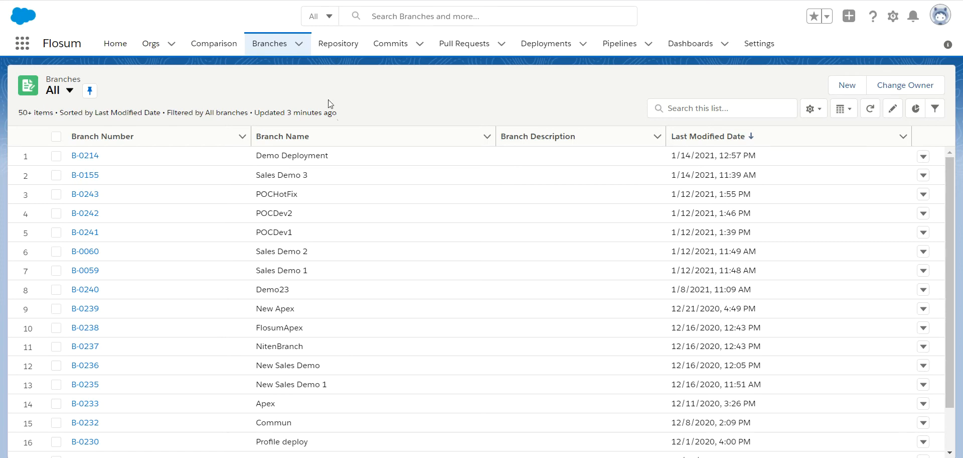
mouse_move(397, 370)
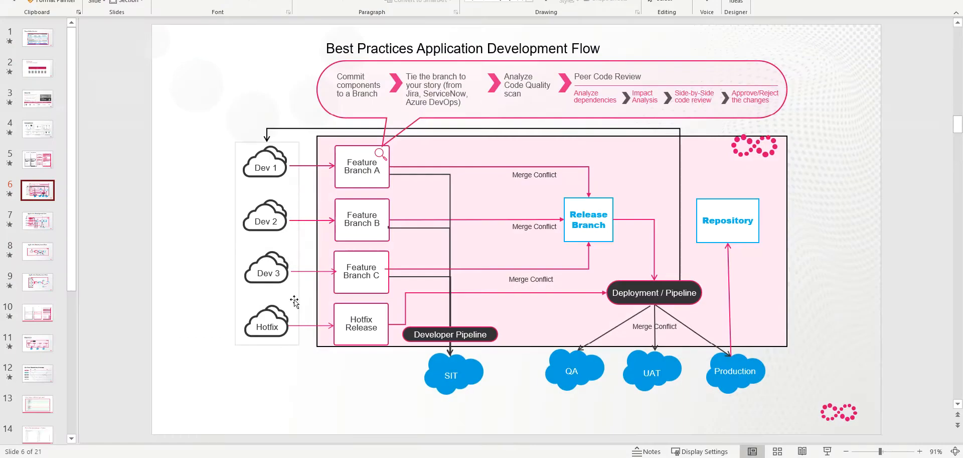
mouse_move(340, 172)
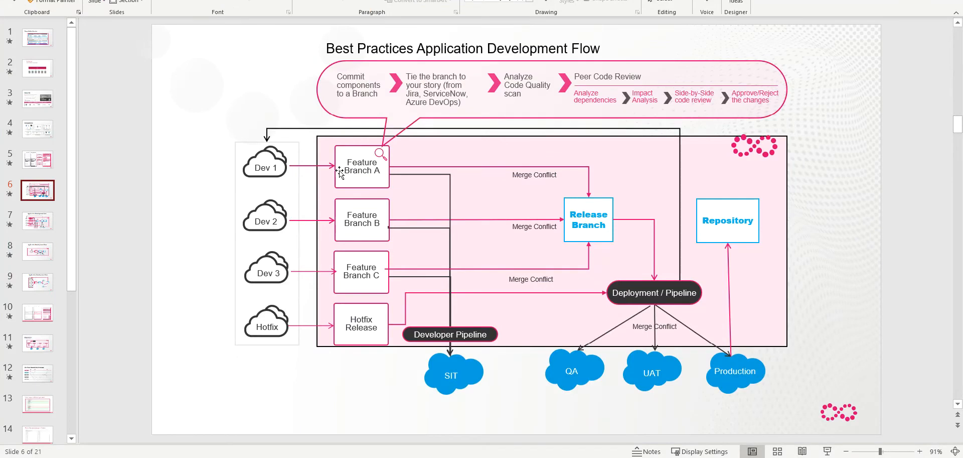
mouse_move(367, 186)
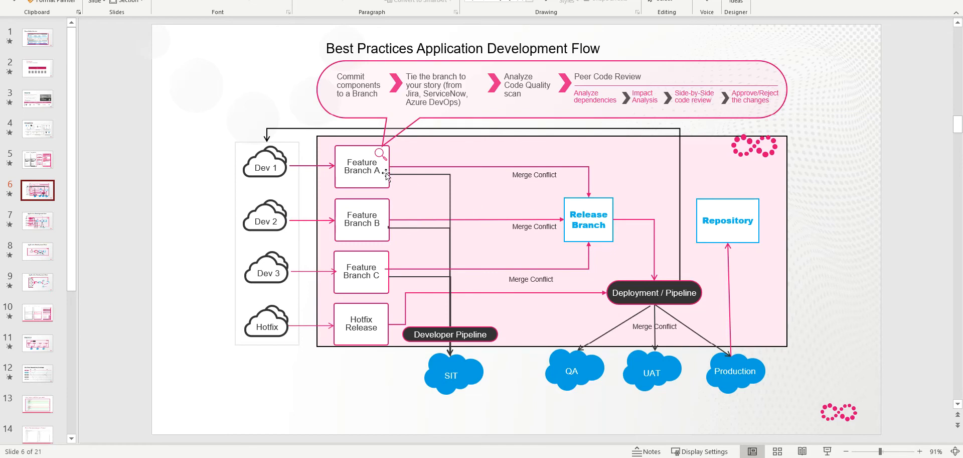
mouse_move(573, 213)
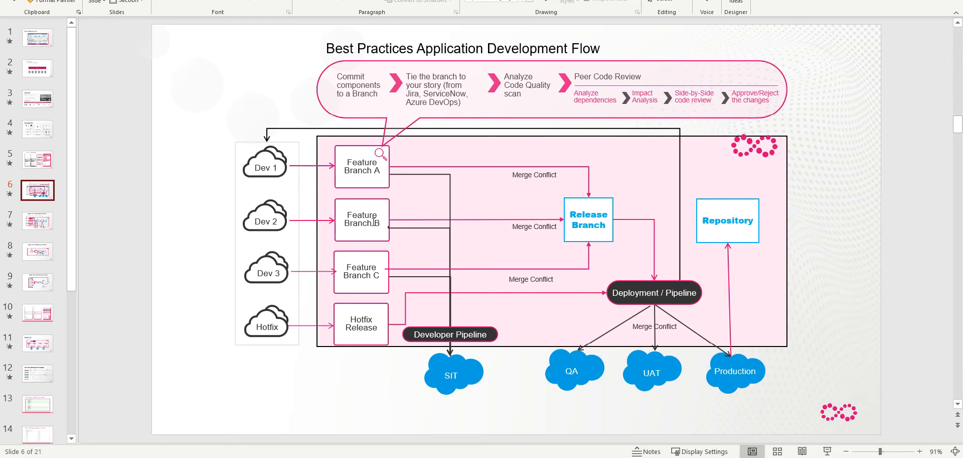
mouse_move(490, 220)
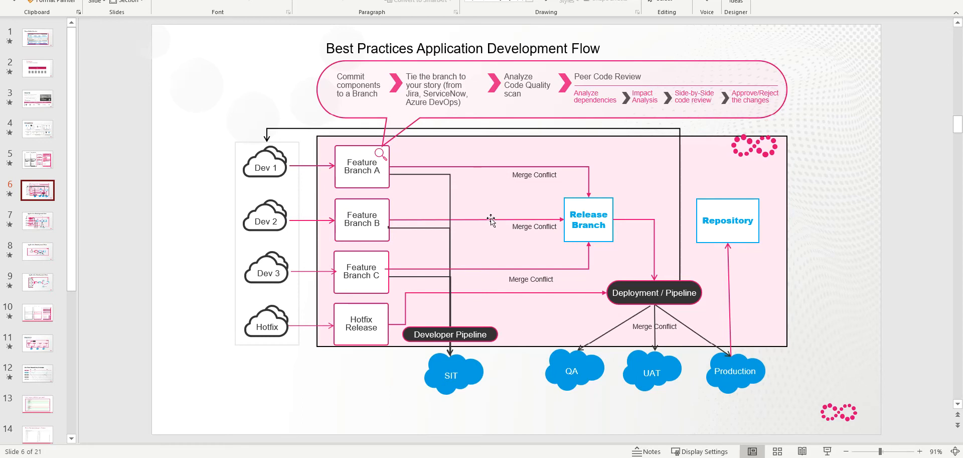
mouse_move(589, 220)
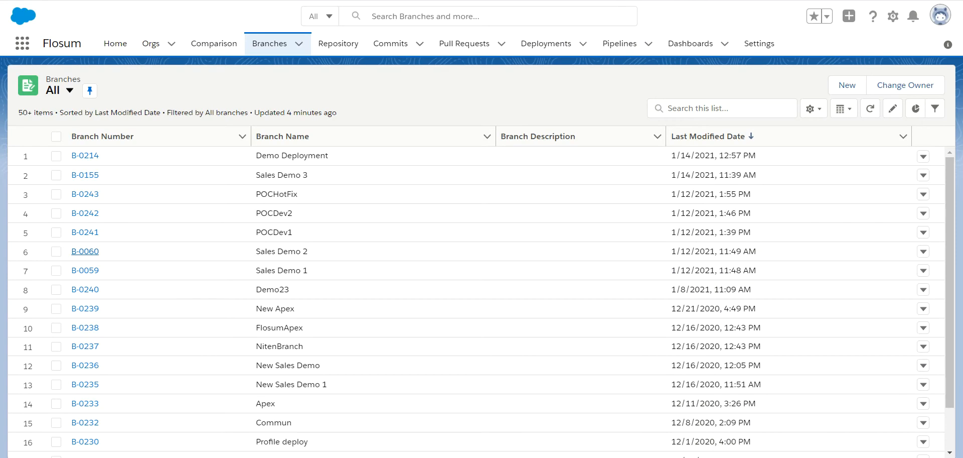
View branch B-0059 'Sales Demo 1', glance at B-0060's manifest, then show B-0059's detail fields
left_click(85, 270)
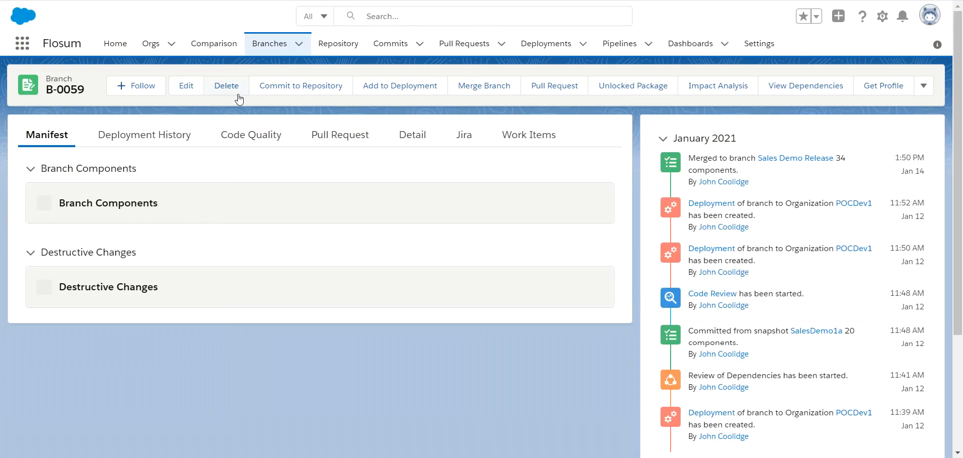
left_click(412, 134)
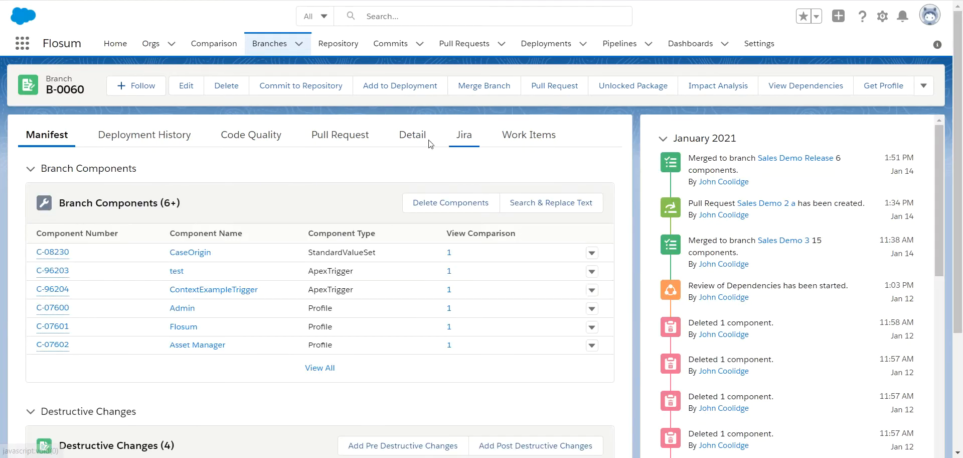
left_click(411, 133)
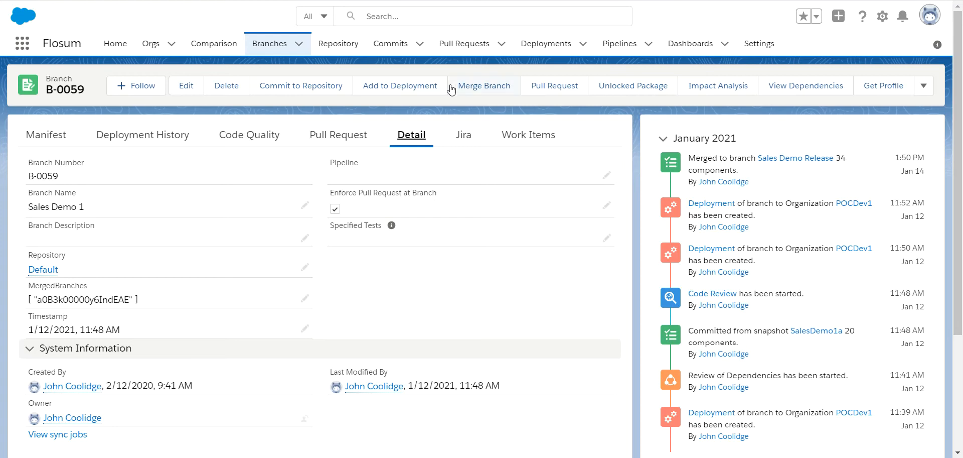
Merge Sales Demo 1 into a new branch named 'Sales Demo Release' and run the merge
left_click(484, 86)
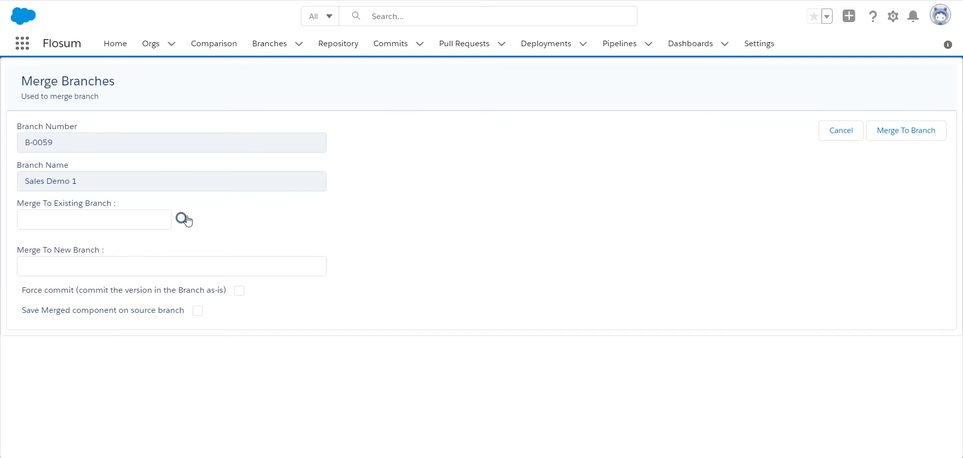
left_click(172, 265)
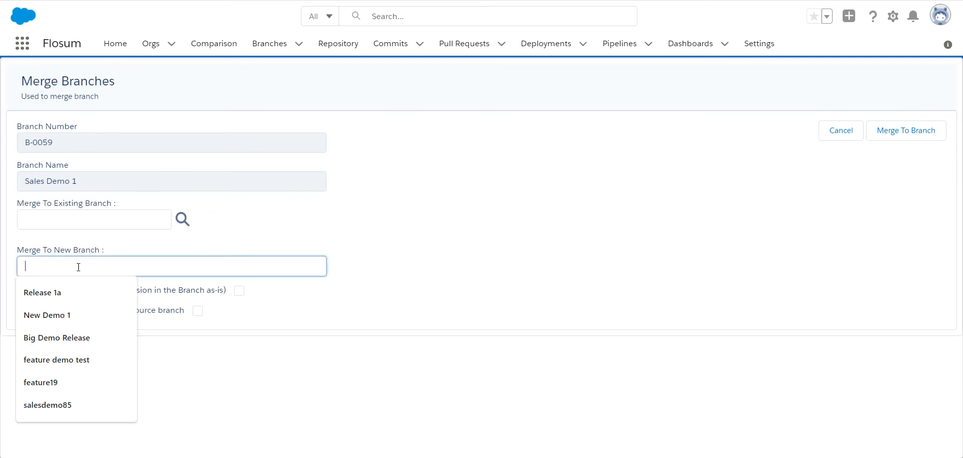
type("Sales Demo Release")
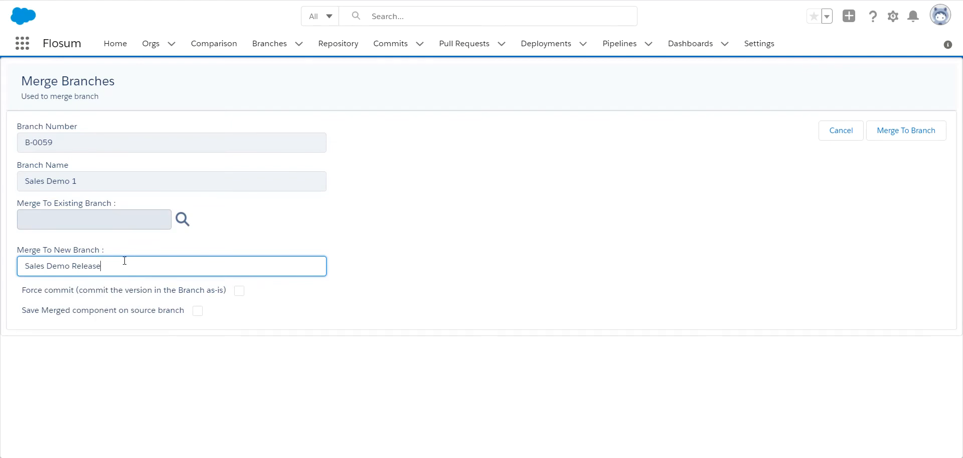
mouse_move(189, 269)
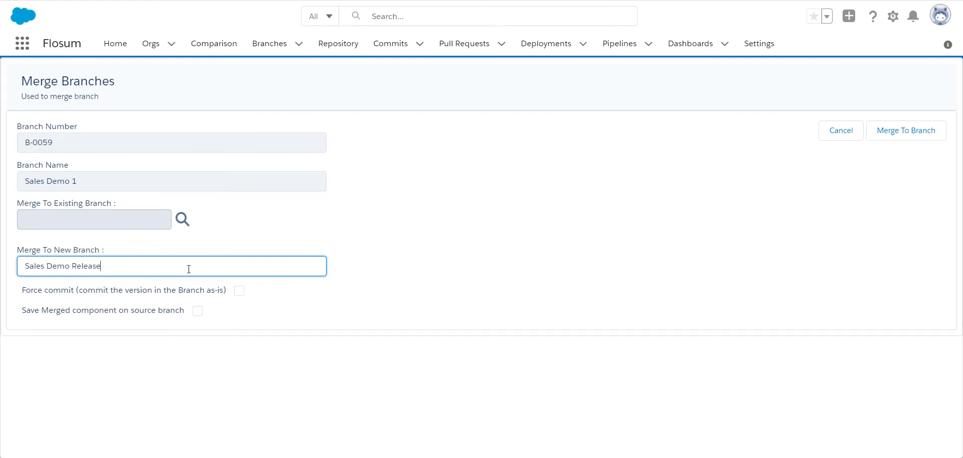
mouse_move(907, 130)
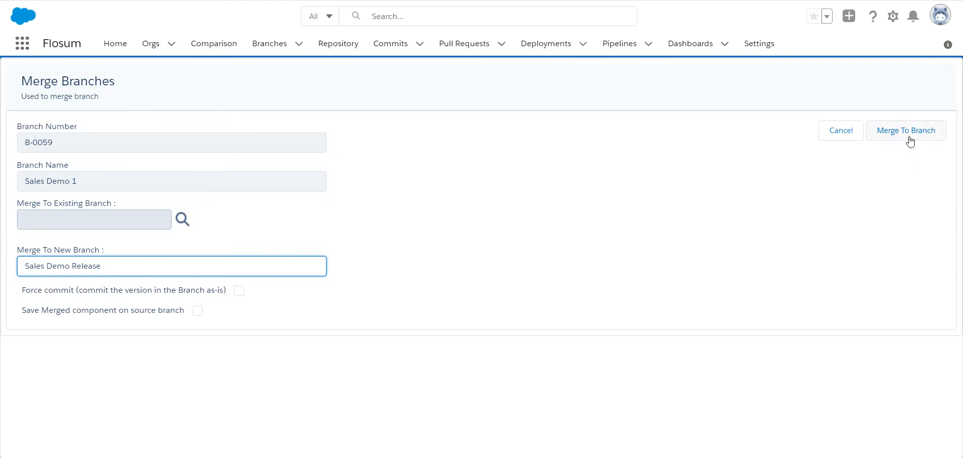
left_click(905, 130)
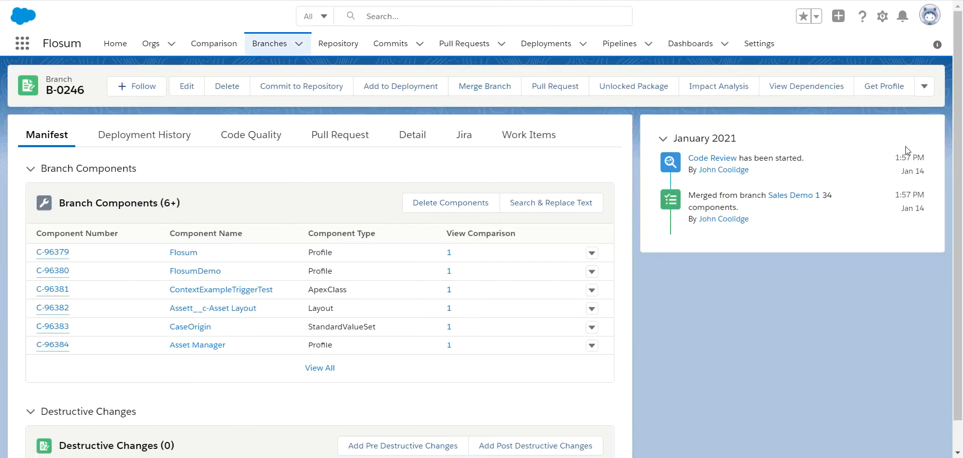
mouse_move(425, 137)
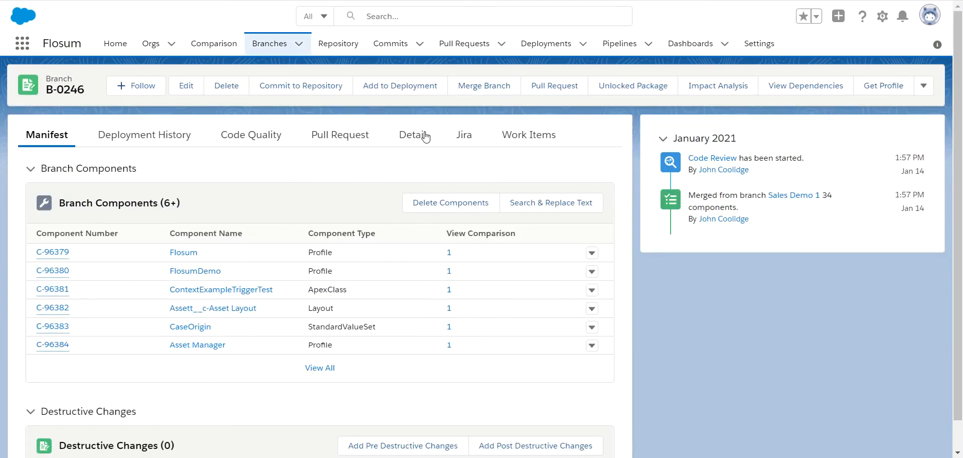
Review the details of new branch B-0246, then go to branch B-0060 'Sales Demo 2'
left_click(412, 135)
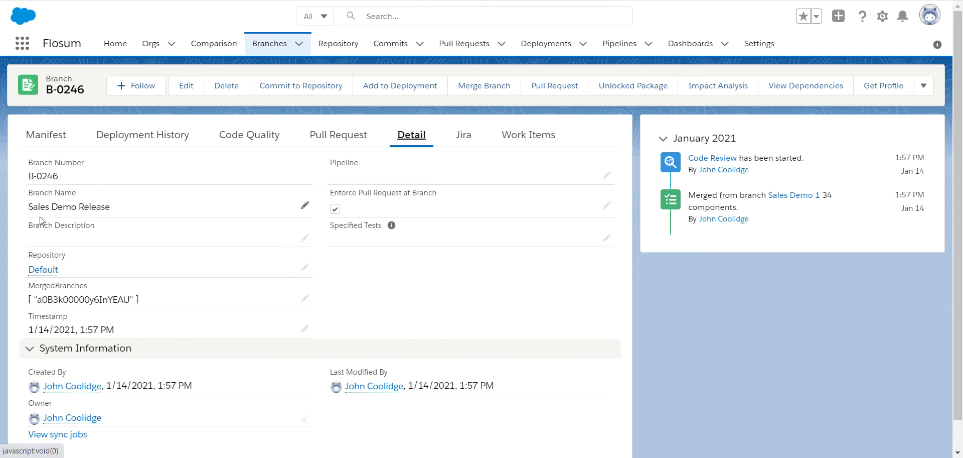
left_click(46, 134)
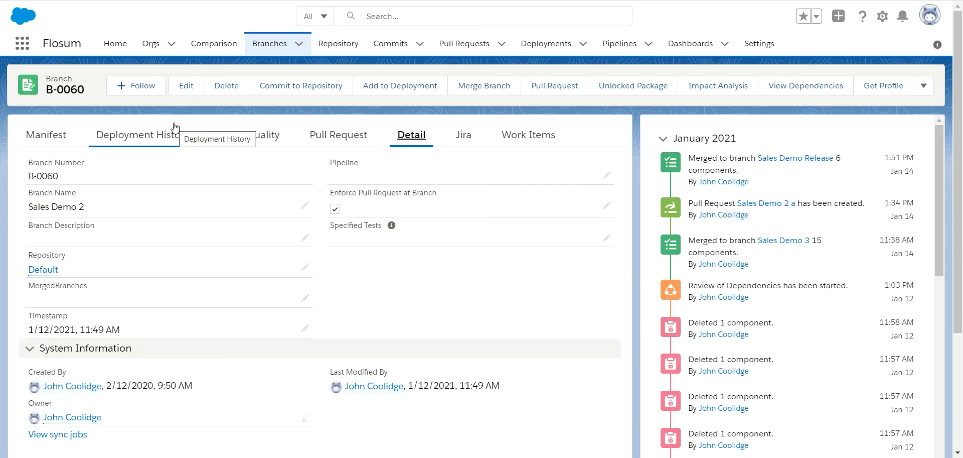
mouse_move(155, 120)
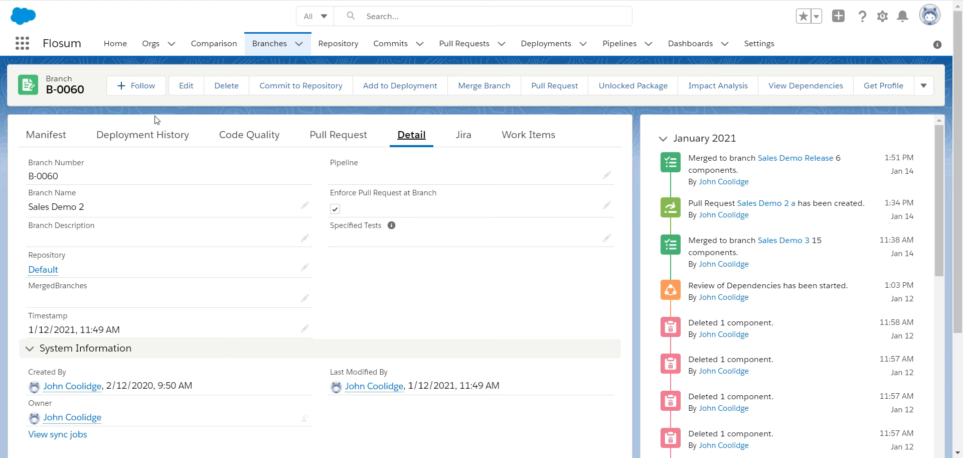
mouse_move(483, 85)
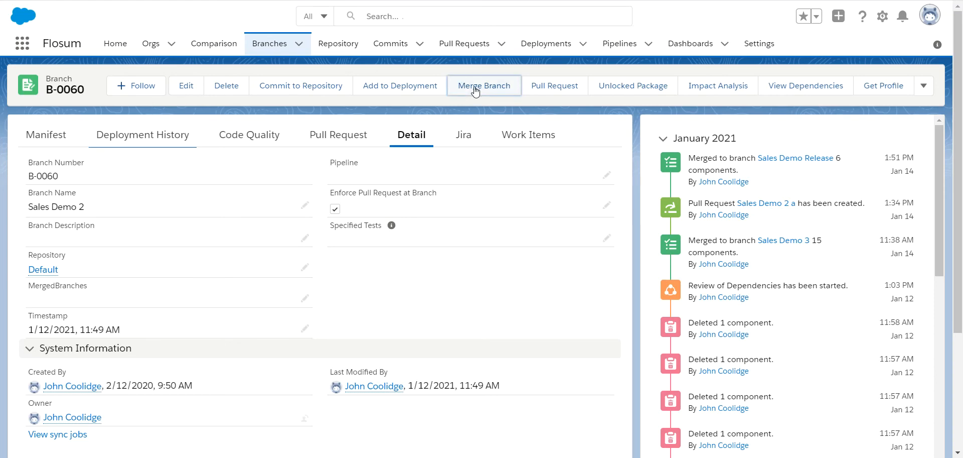
Start a merge of Sales Demo 2 targeting the existing branch Sales Demo Release via lookup
left_click(483, 85)
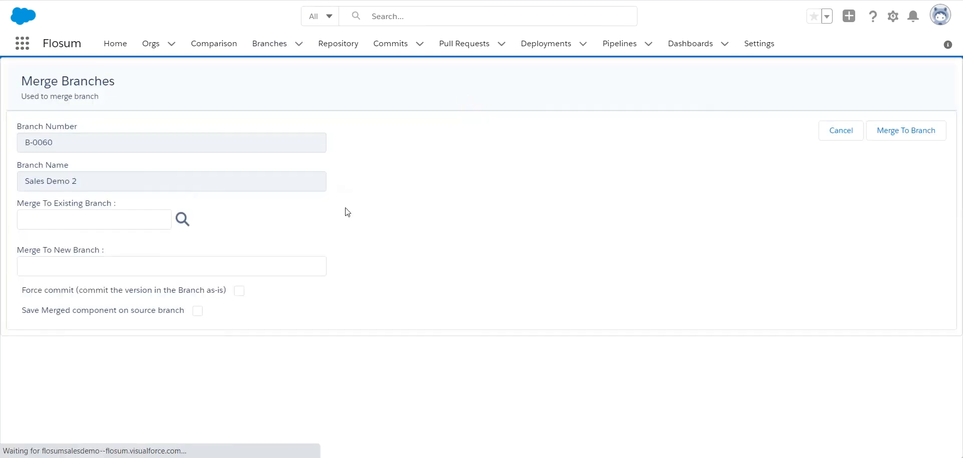
left_click(181, 219)
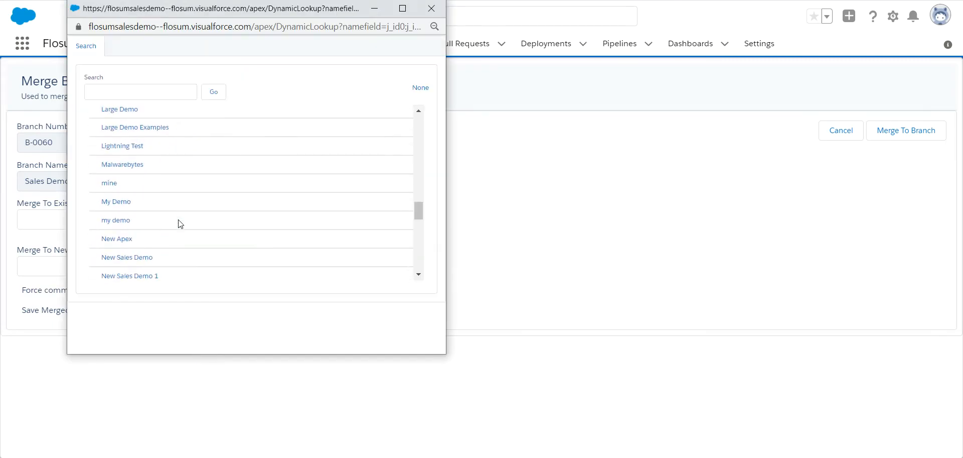
scroll("down", 3)
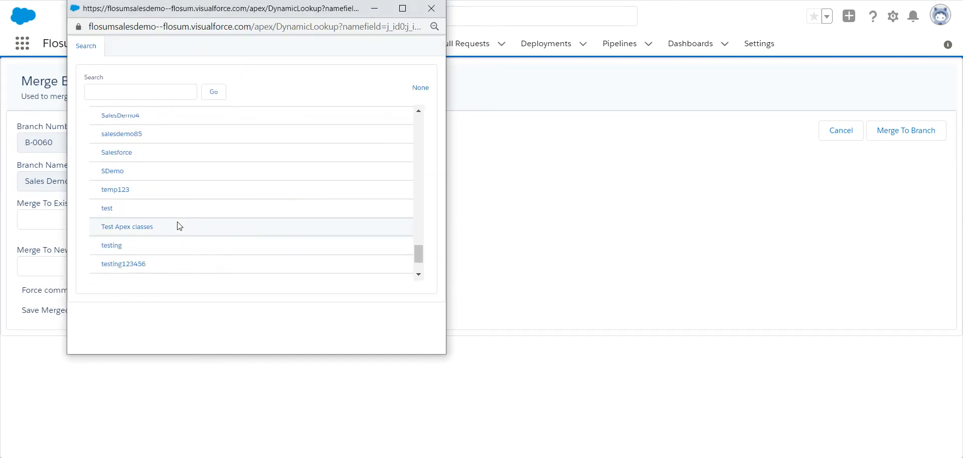
scroll("up", 3)
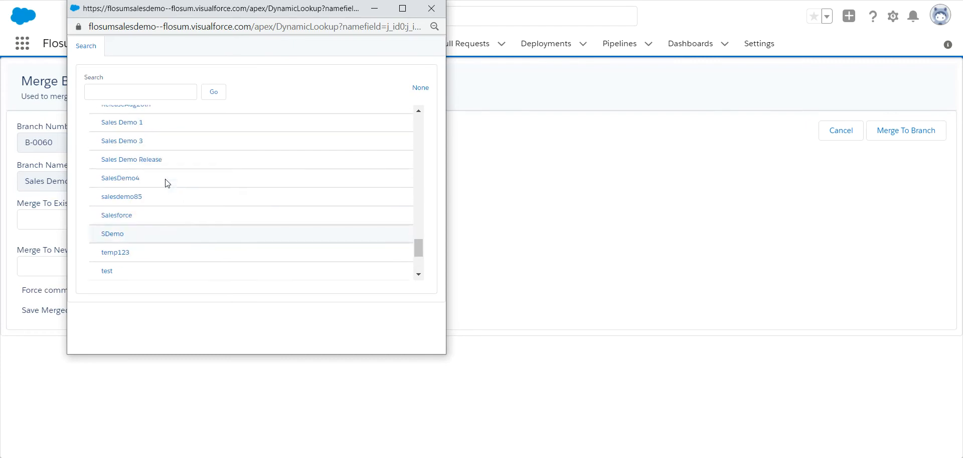
left_click(131, 160)
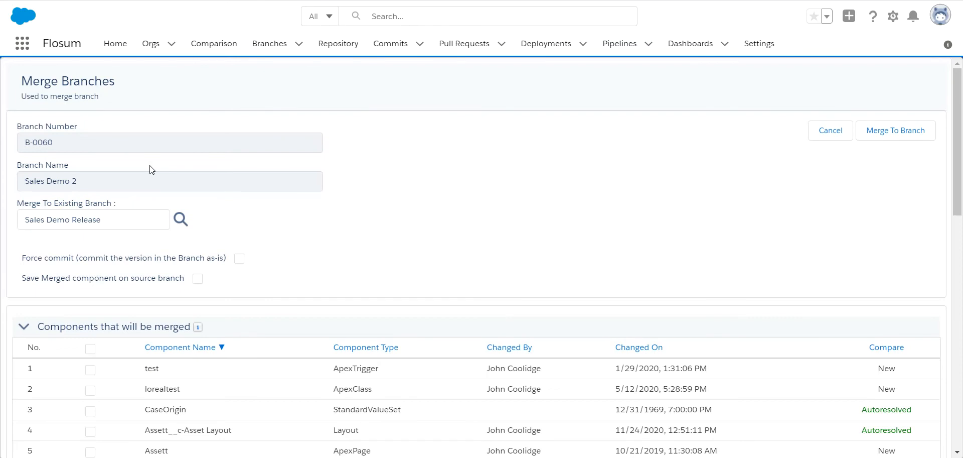
Bring up the comparison for the Autoresolved CaseOrigin StandardValueSet component
scroll("down", 3)
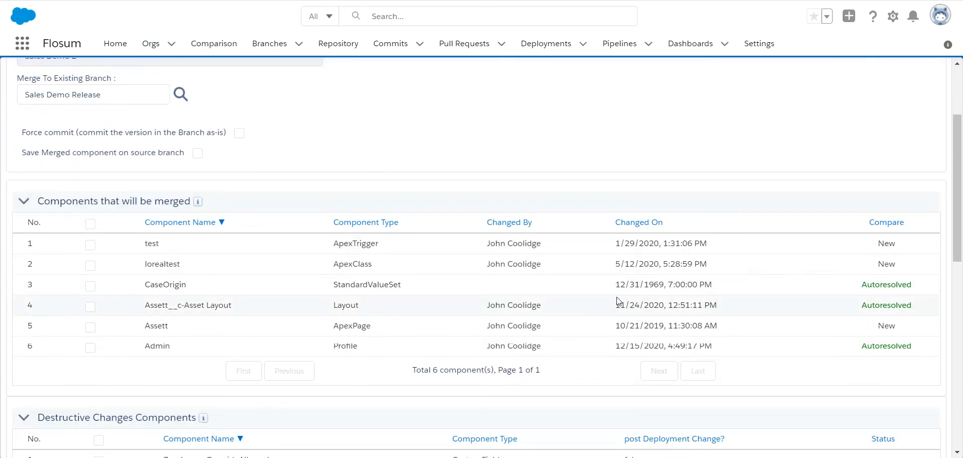
mouse_move(886, 284)
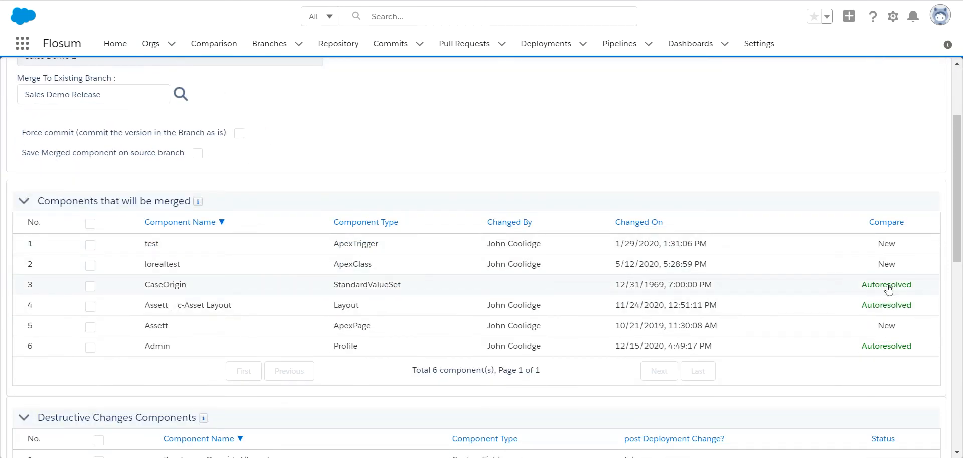
mouse_move(411, 271)
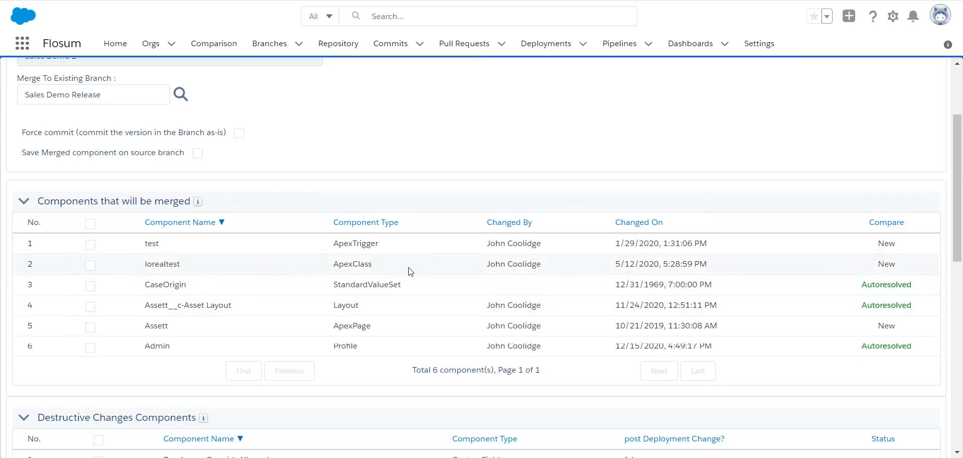
mouse_move(595, 319)
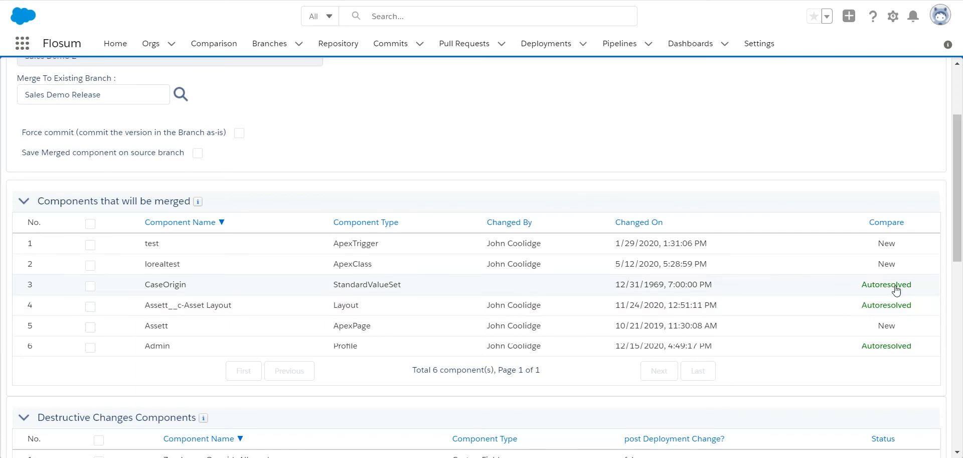
left_click(886, 284)
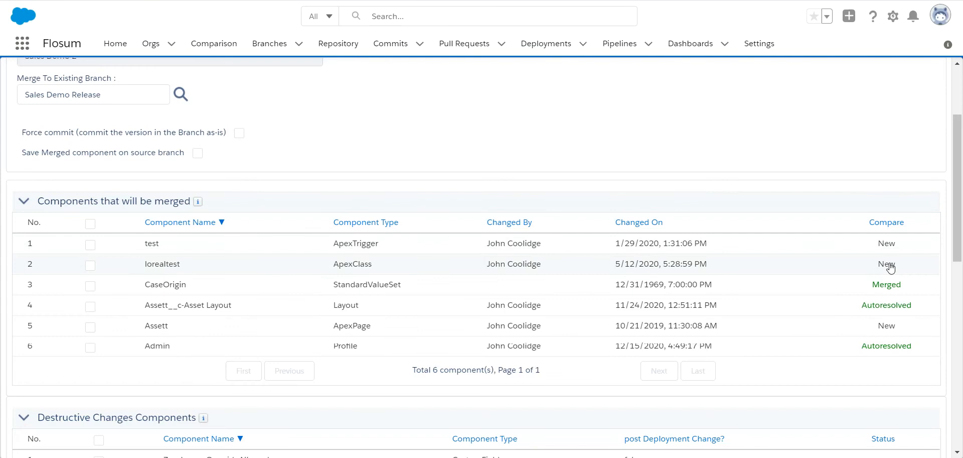
mouse_move(897, 312)
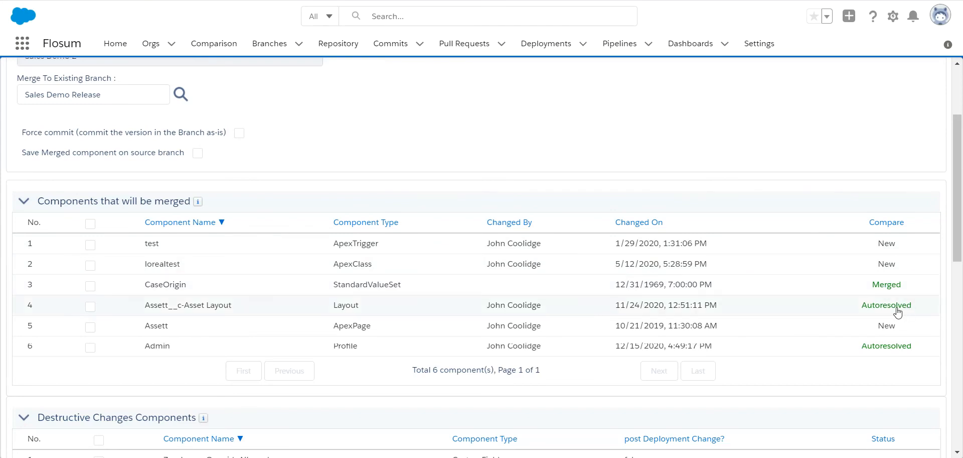
mouse_move(913, 325)
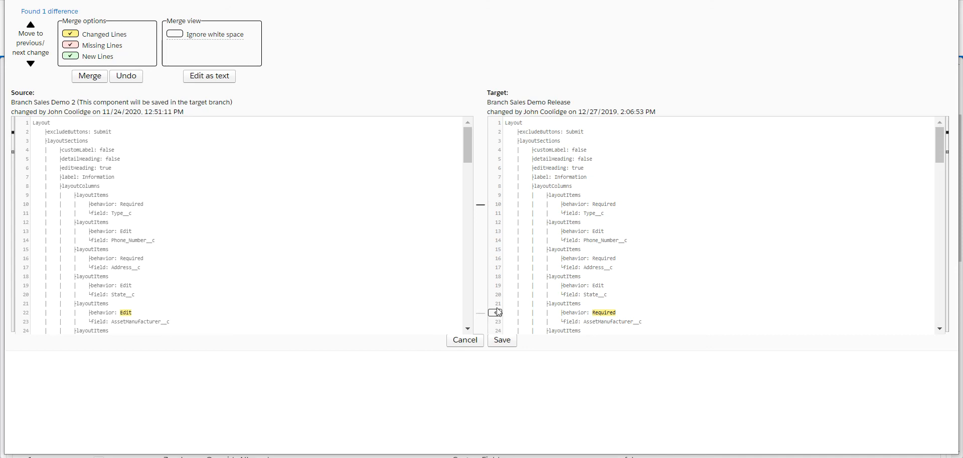
Carry the source's changed behavior line of Assett__c-Asset Layout into the target
left_click(502, 339)
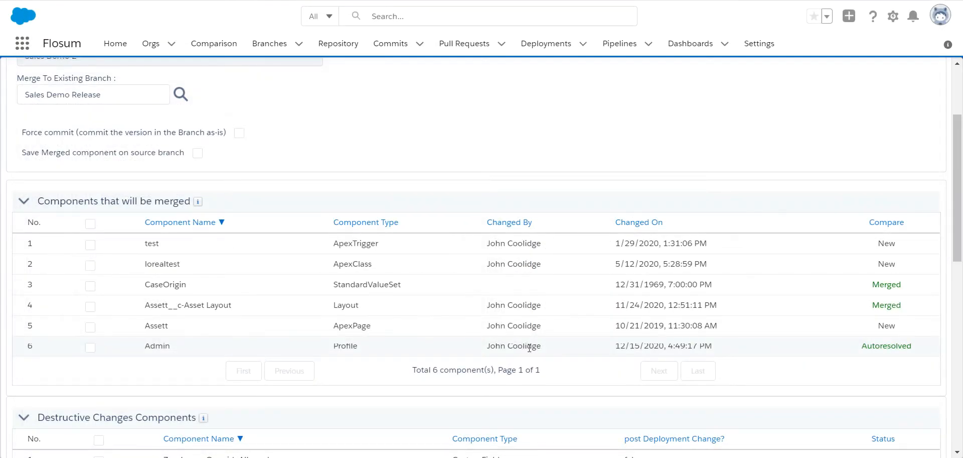
mouse_move(882, 350)
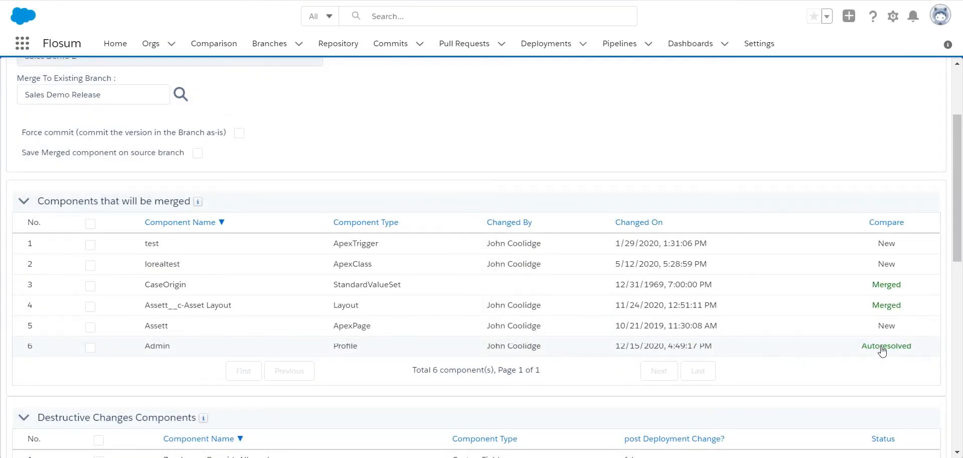
mouse_move(565, 363)
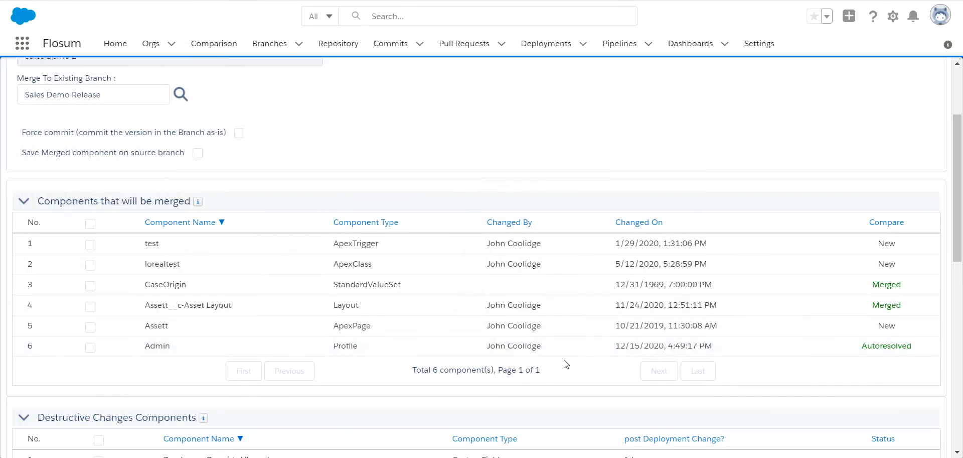
Select all six components to merge and review the destructive changes and unmerged components lists
scroll("down", 3)
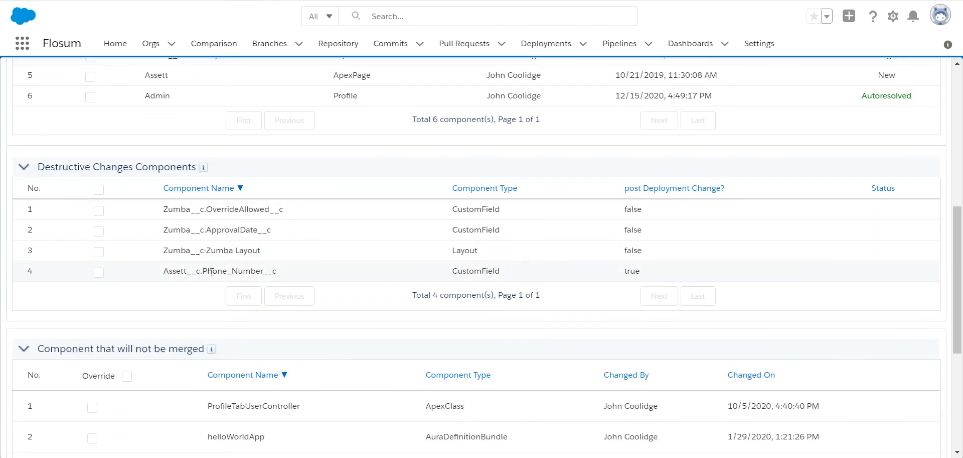
scroll("up", 3)
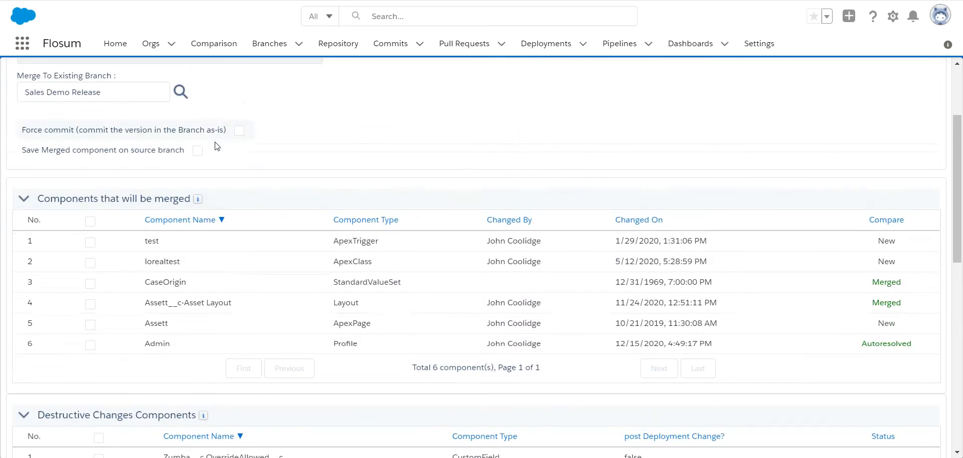
left_click(90, 221)
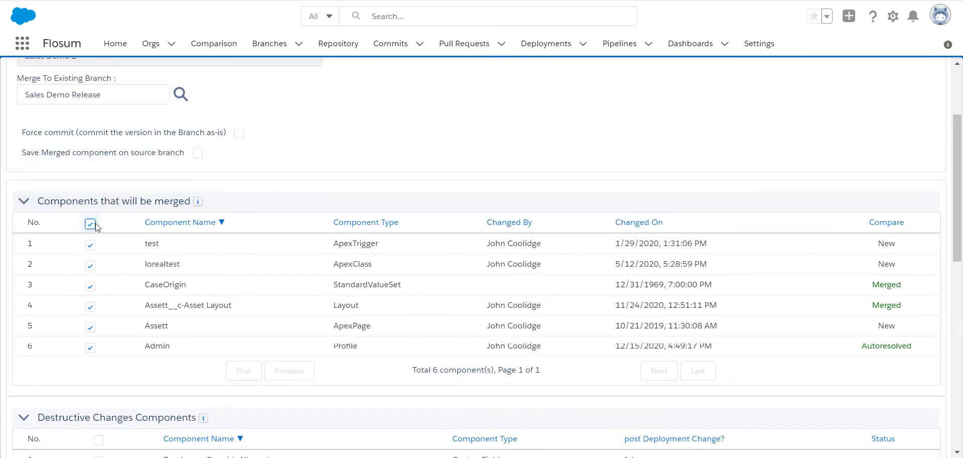
scroll("down", 3)
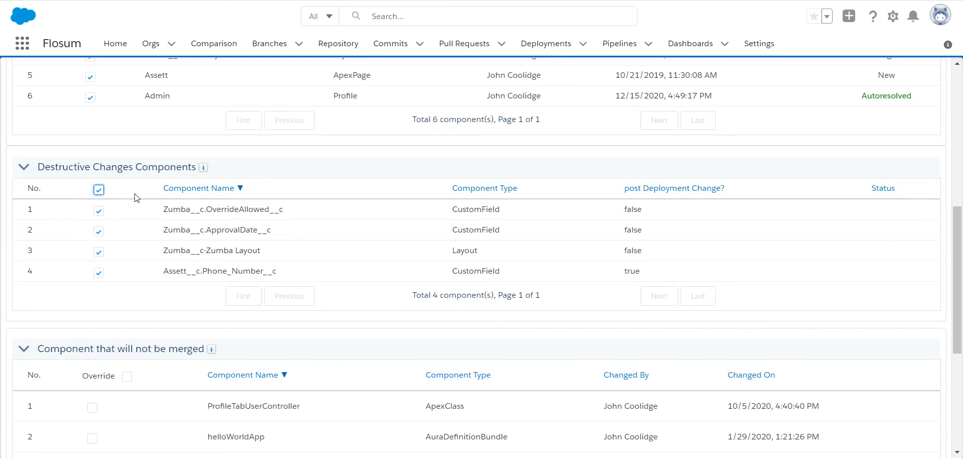
scroll("down", 3)
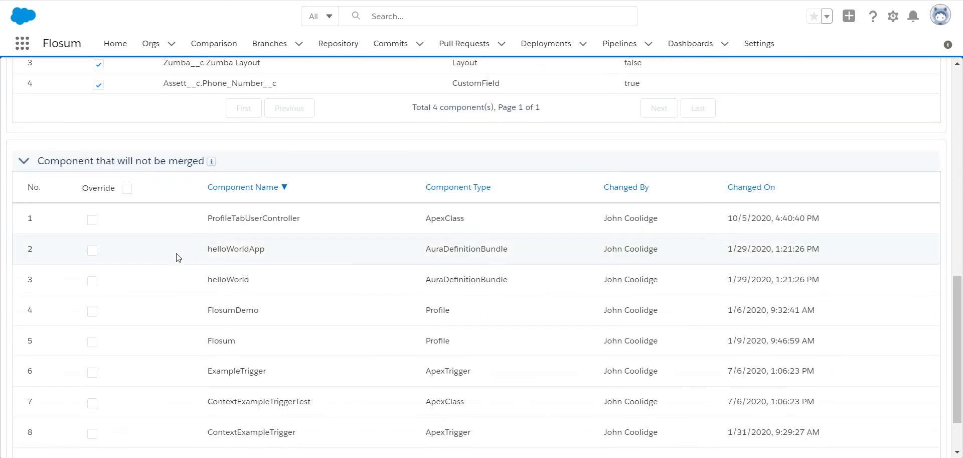
scroll("down", 3)
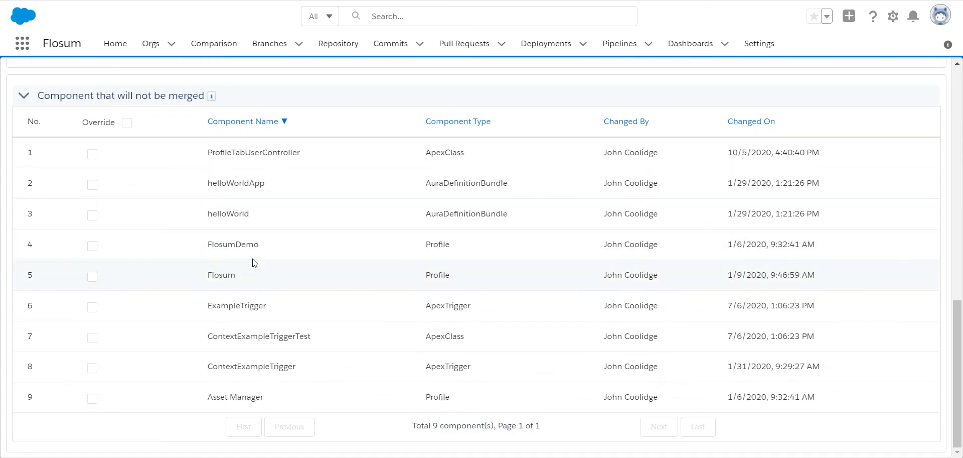
mouse_move(291, 242)
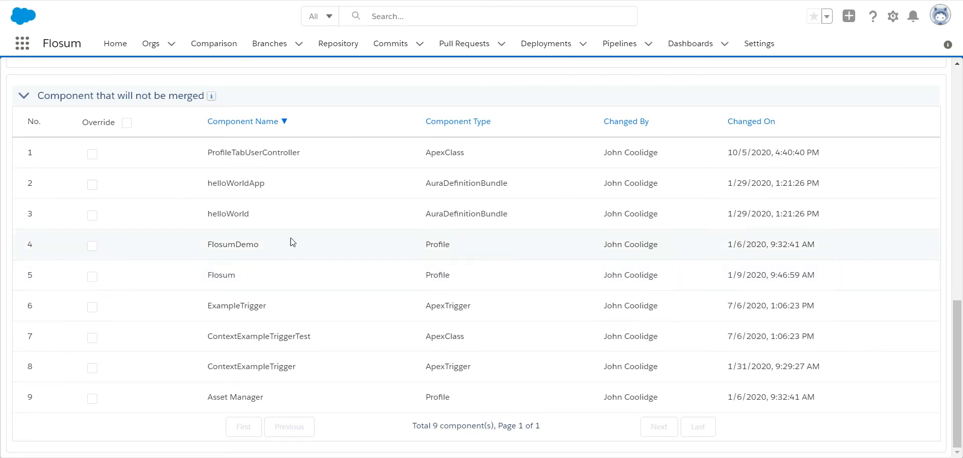
mouse_move(719, 393)
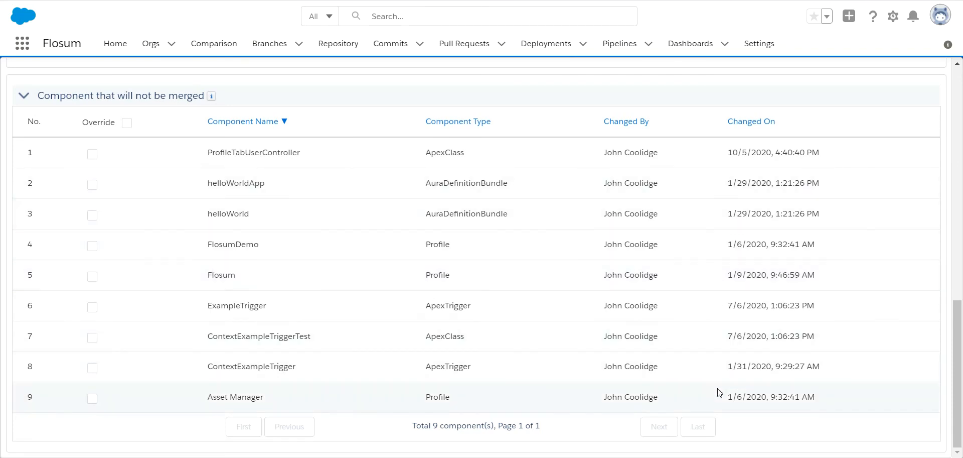
scroll("up", 3)
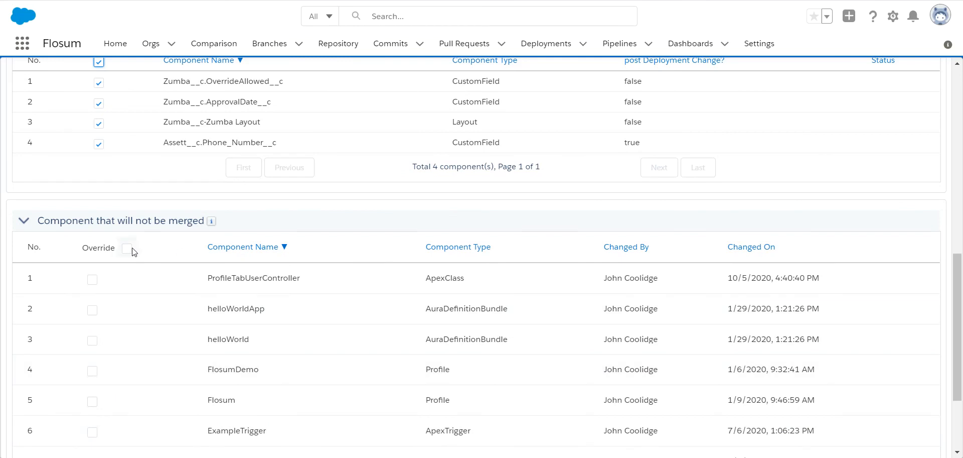
mouse_move(458, 246)
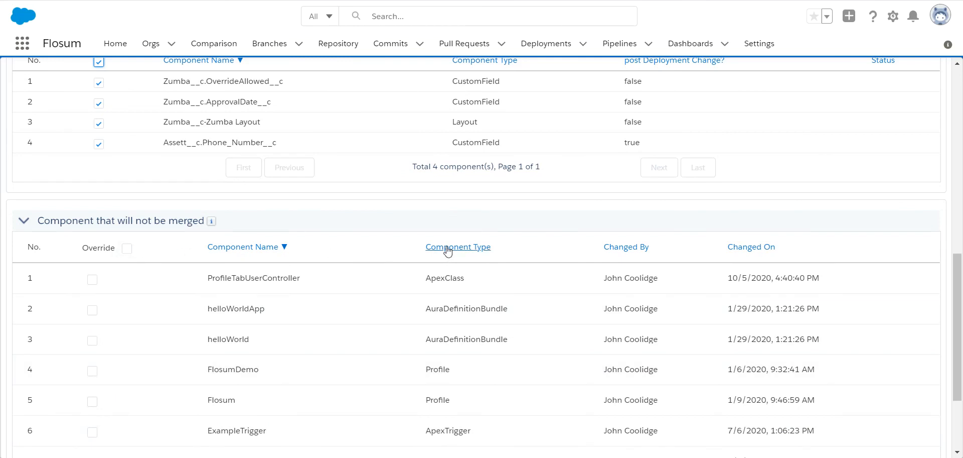
scroll("up", 3)
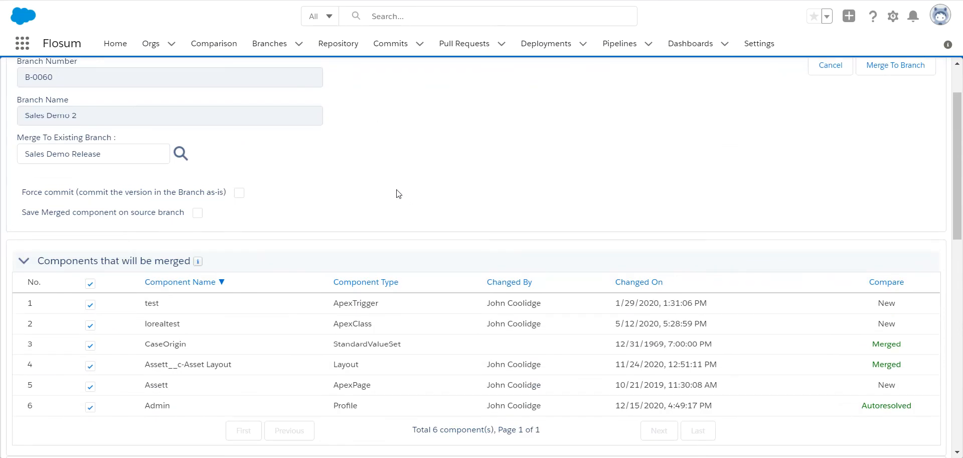
mouse_move(395, 209)
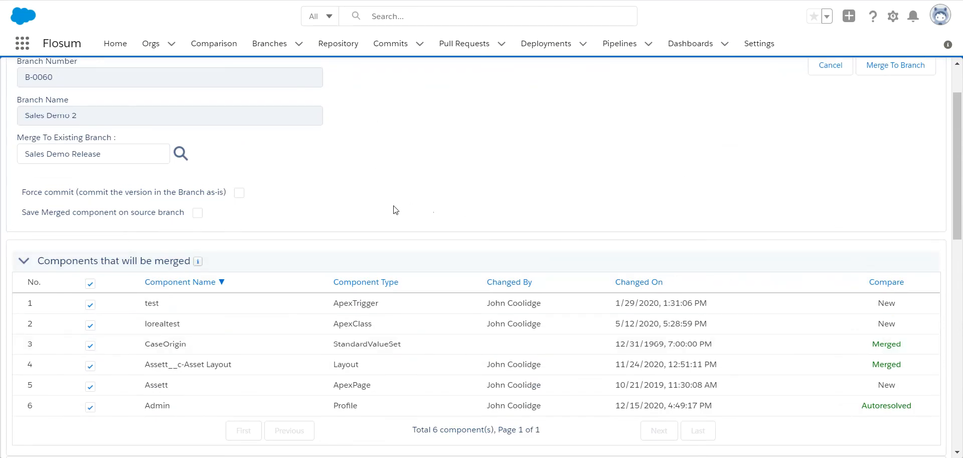
scroll("down", 3)
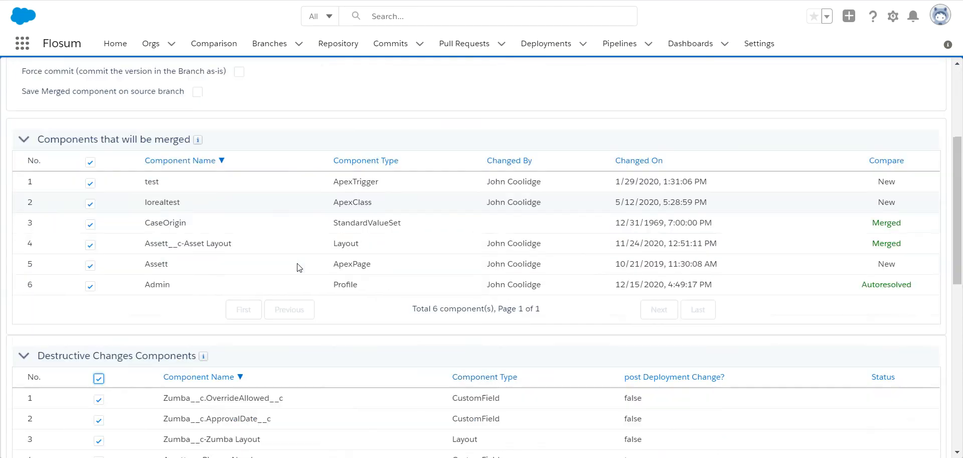
left_click(91, 202)
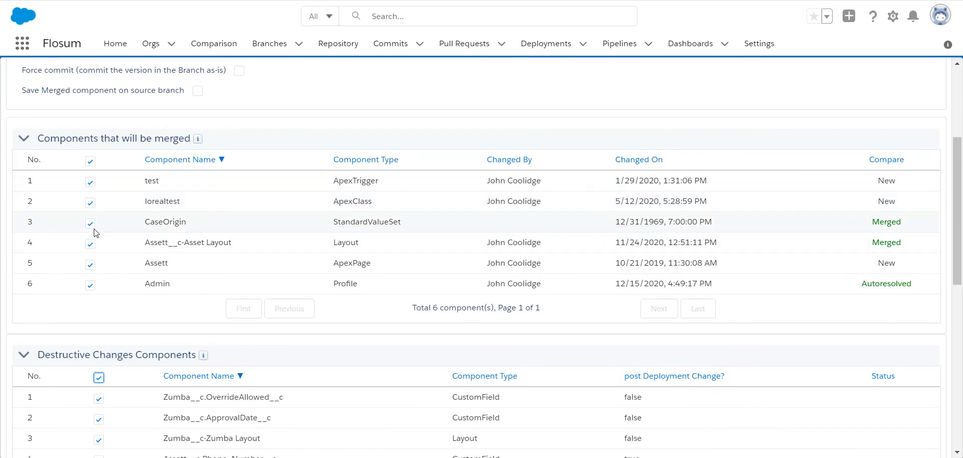
scroll("down", 3)
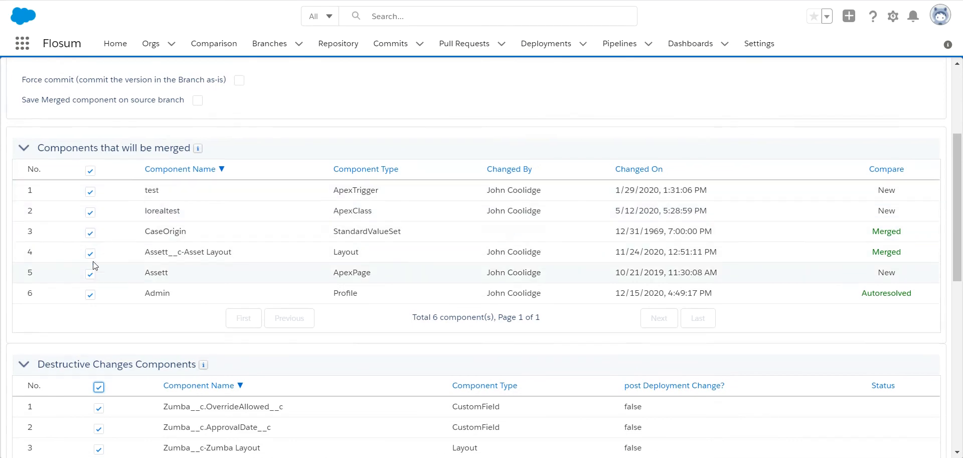
scroll("up", 3)
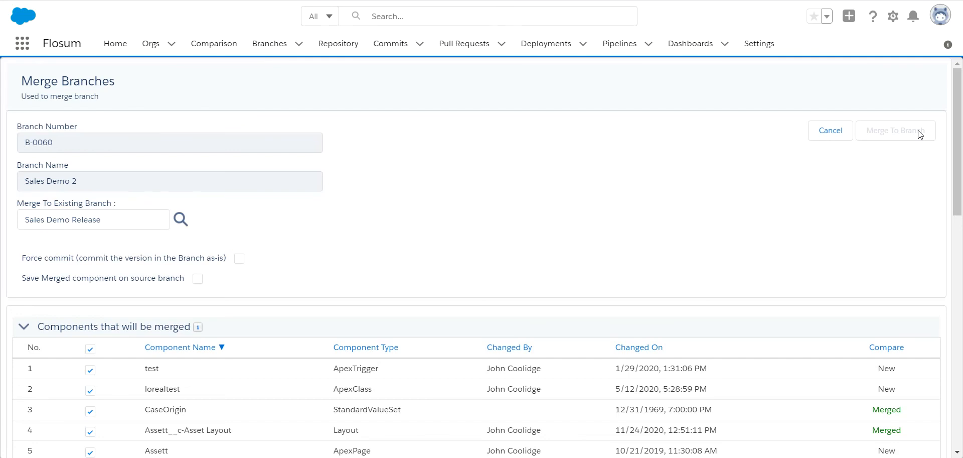
Run the merge of Sales Demo 2 into Sales Demo Release and wait for the job to queue
left_click(895, 131)
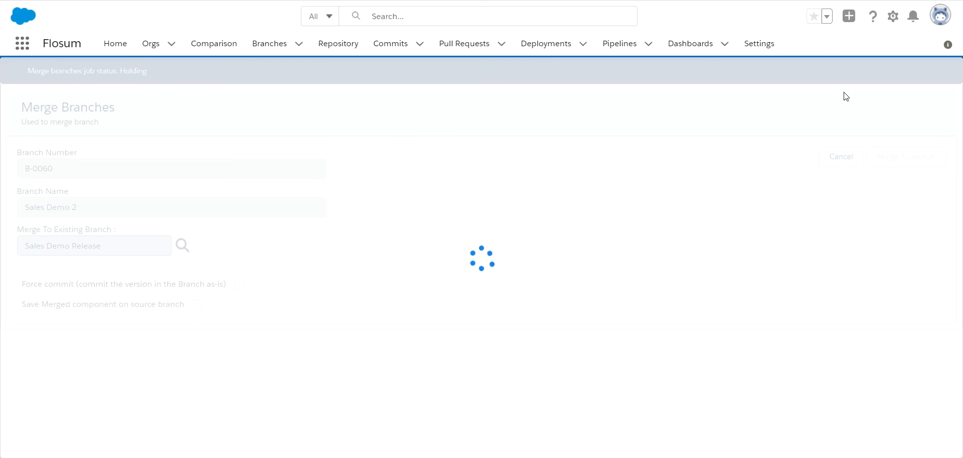
mouse_move(742, 12)
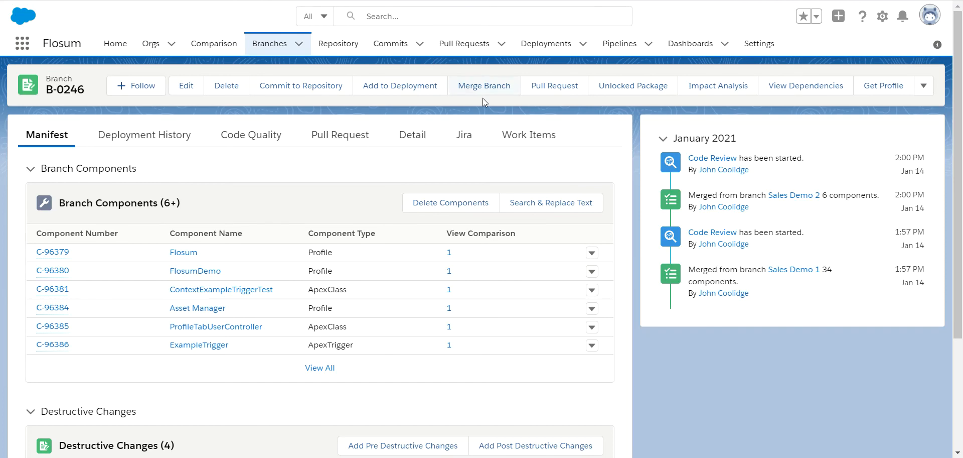
left_click(411, 134)
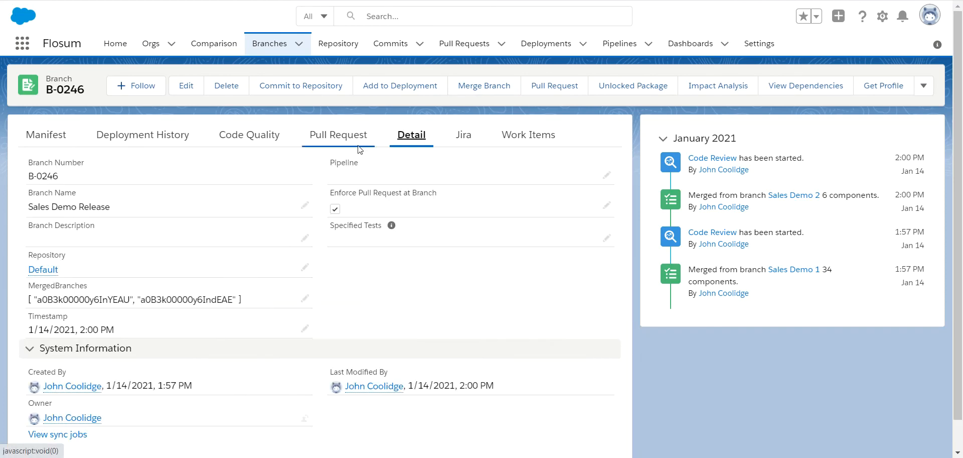
mouse_move(147, 124)
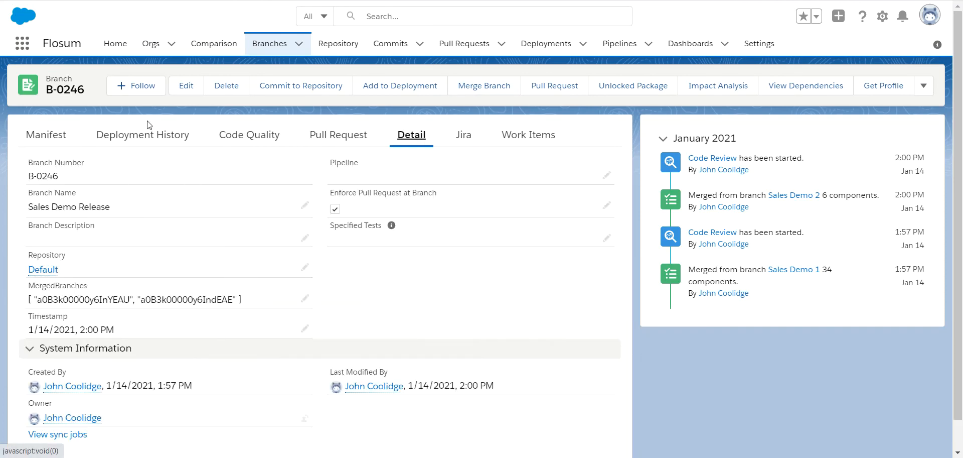
left_click(46, 134)
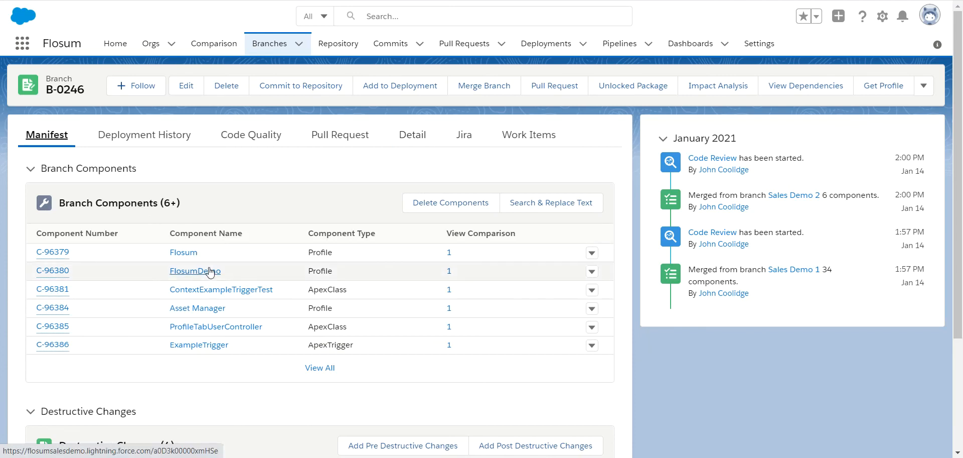
scroll("down", 3)
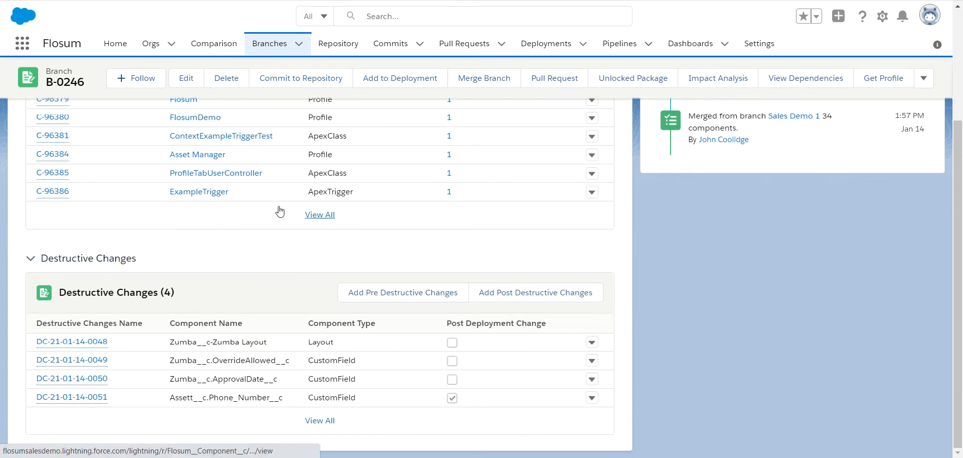
mouse_move(256, 245)
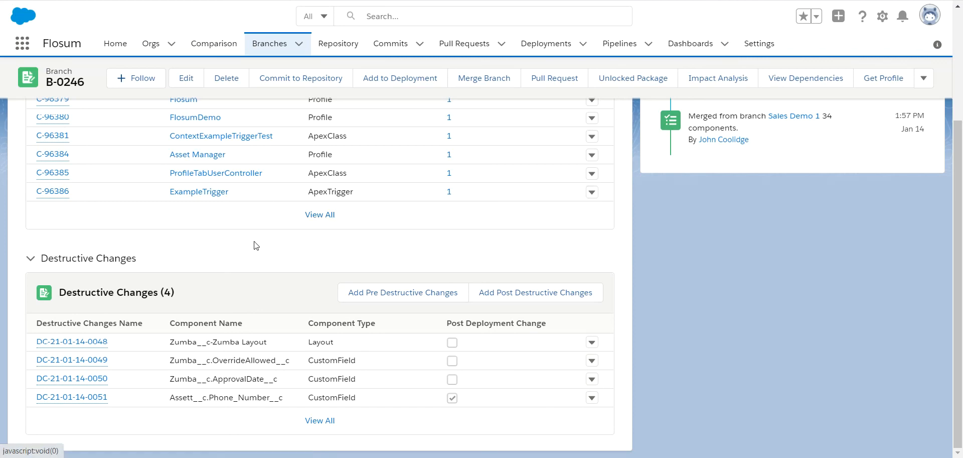